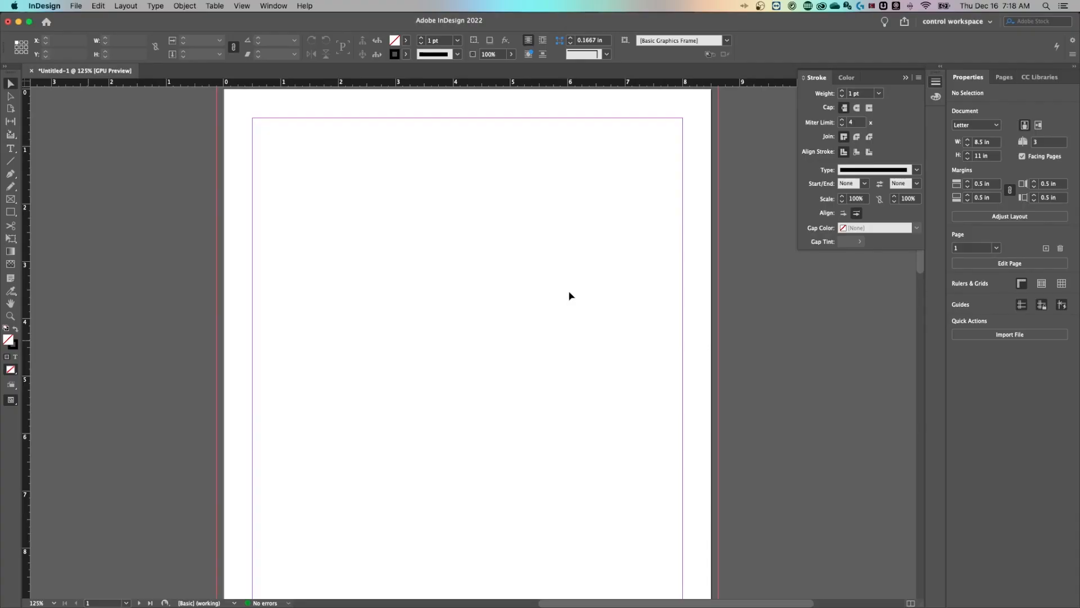
mouse_move(118, 192)
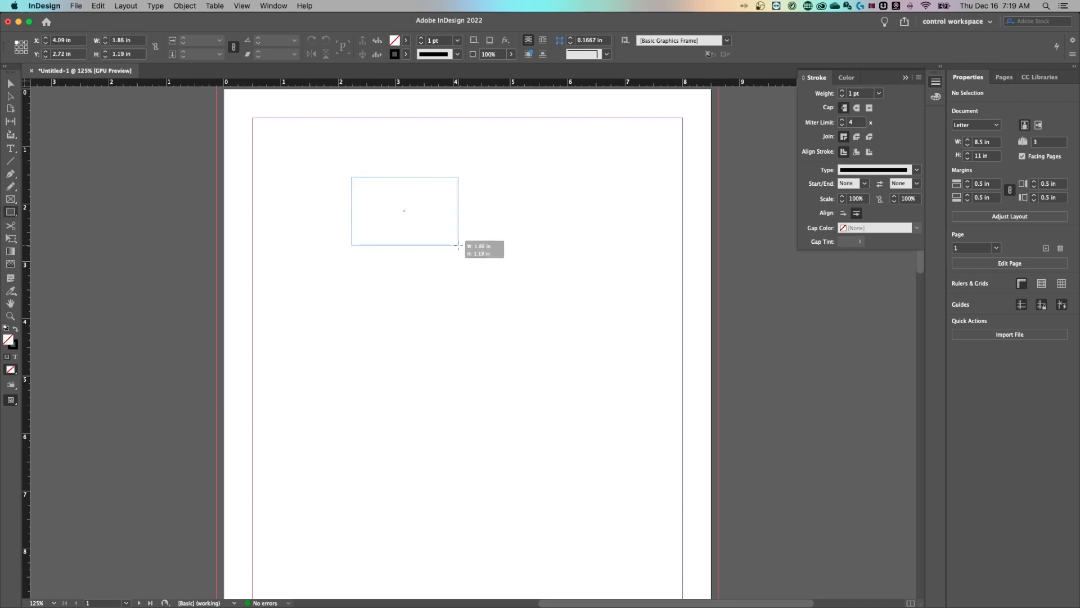
Step: Draw a rectangle frame, a straight line and a wavy Pen-tool curve on the letter page
left_click_drag(352, 178, 458, 244)
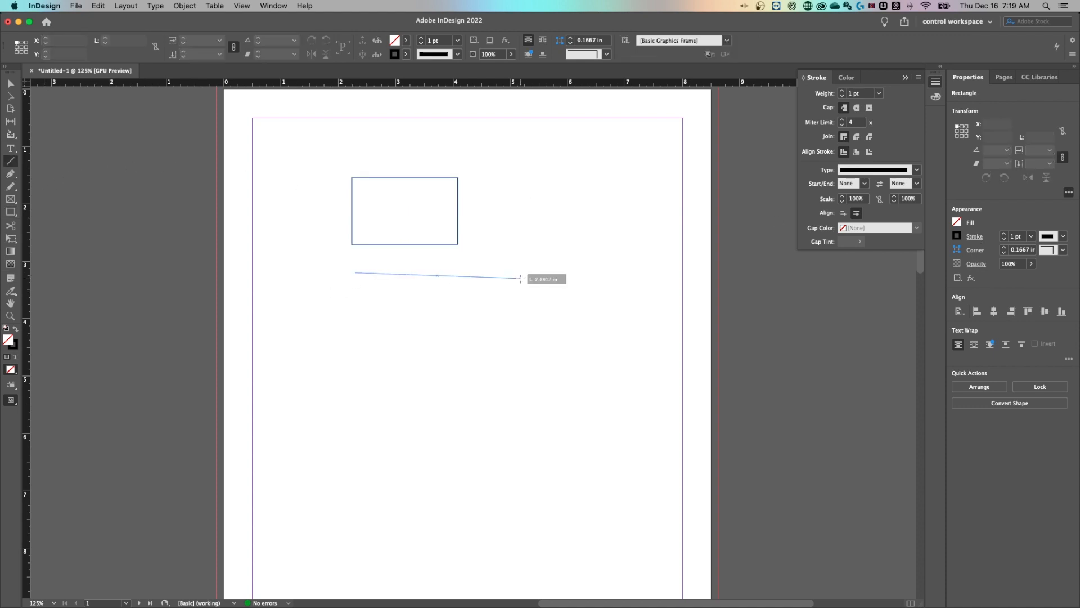
left_click(519, 277)
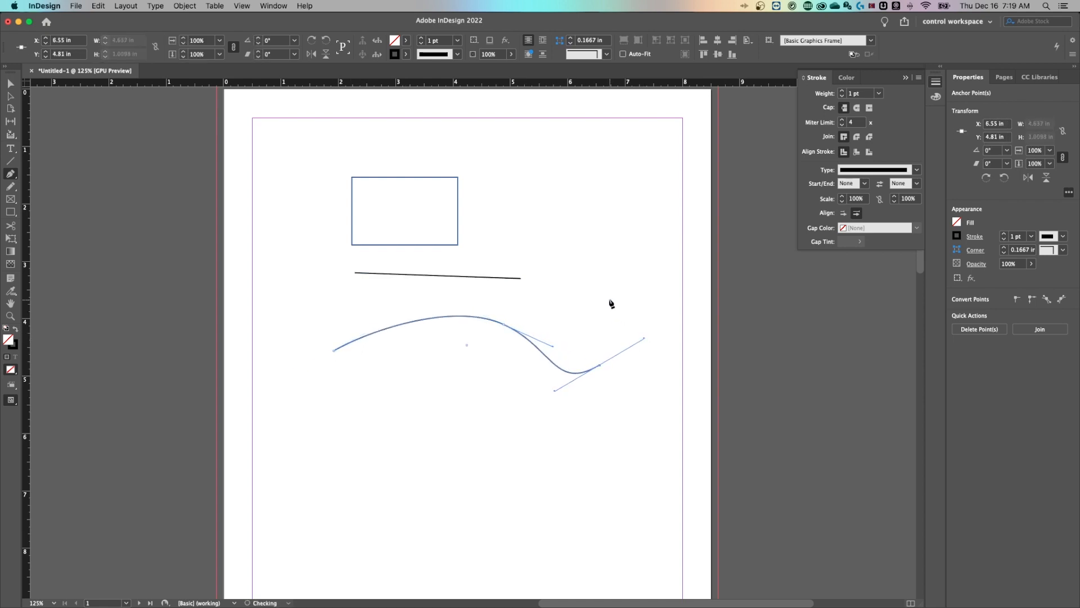
left_click(470, 328)
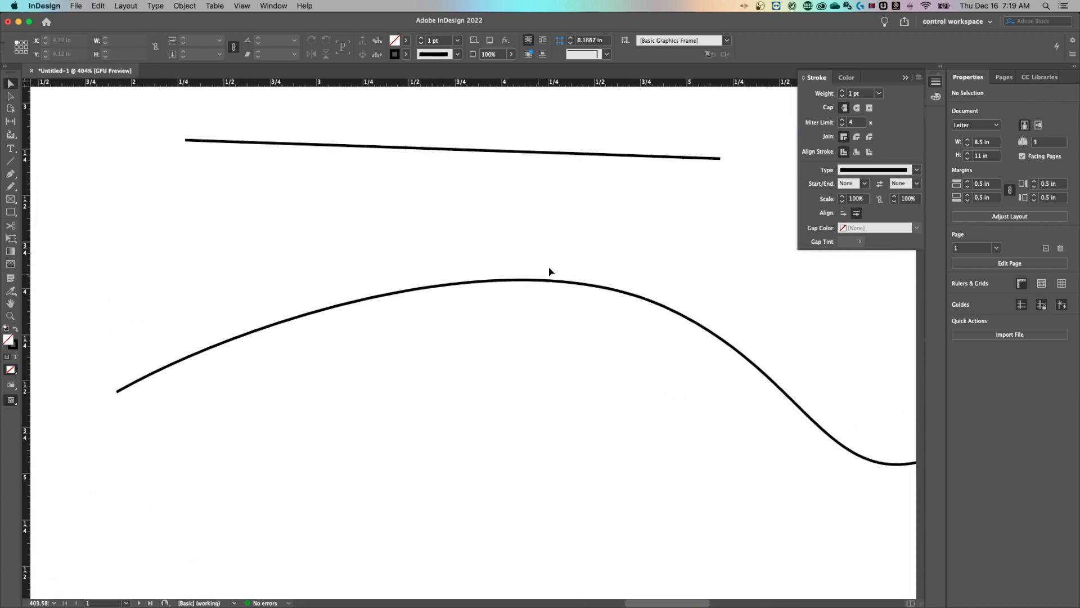
Step: Select the wavy curve and raise its stroke weight from 1 pt to 5 pt
left_click(530, 283)
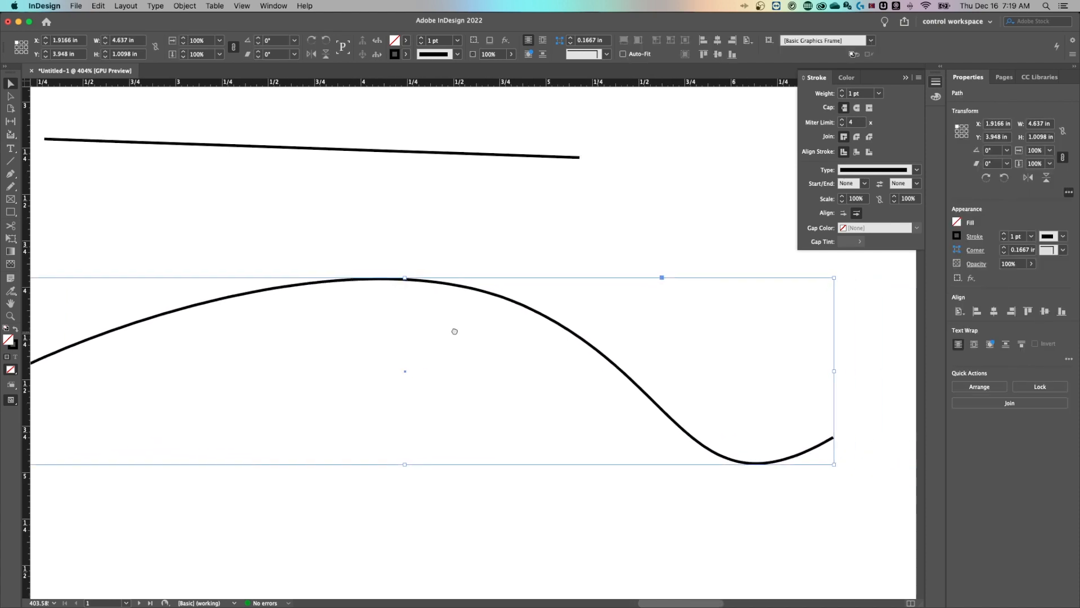
left_click(974, 236)
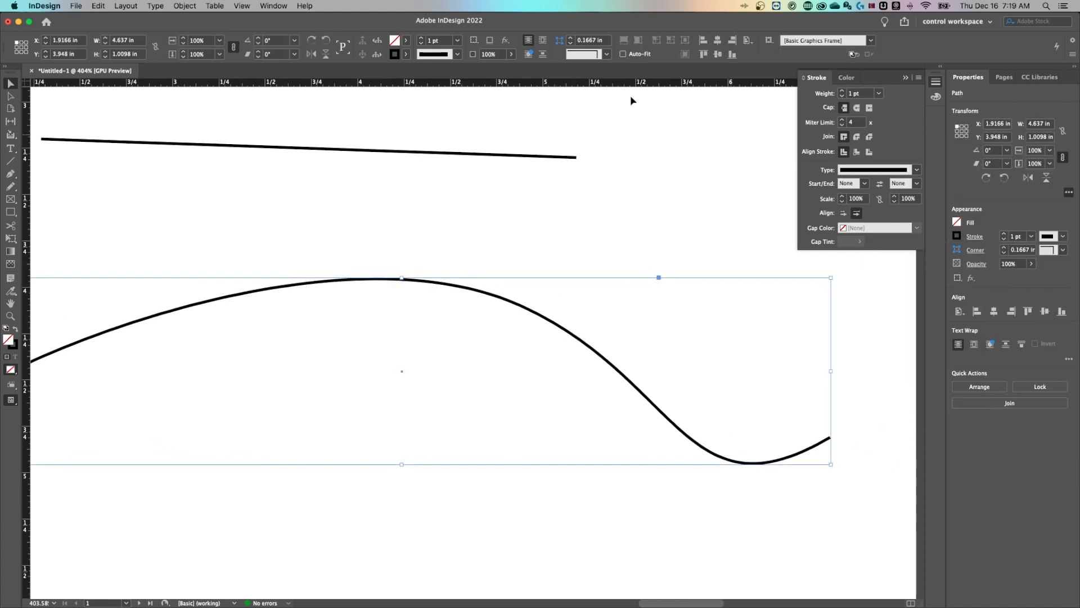
left_click(273, 6)
type("5")
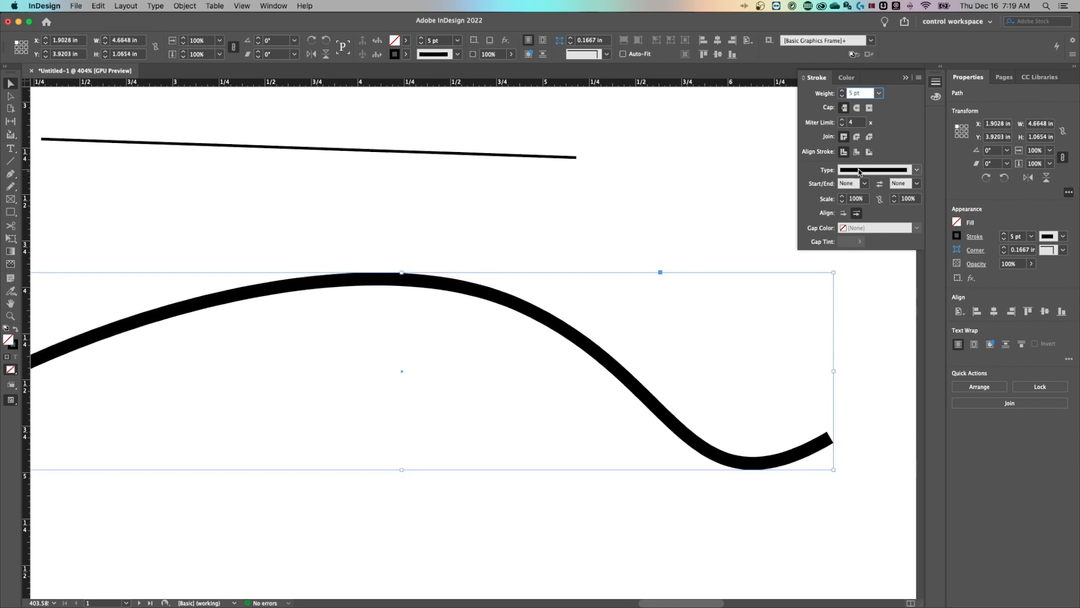
Step: Set the curve's stroke type to Dotted and settle on a 3 pt weight after trying several sizes
left_click(915, 169)
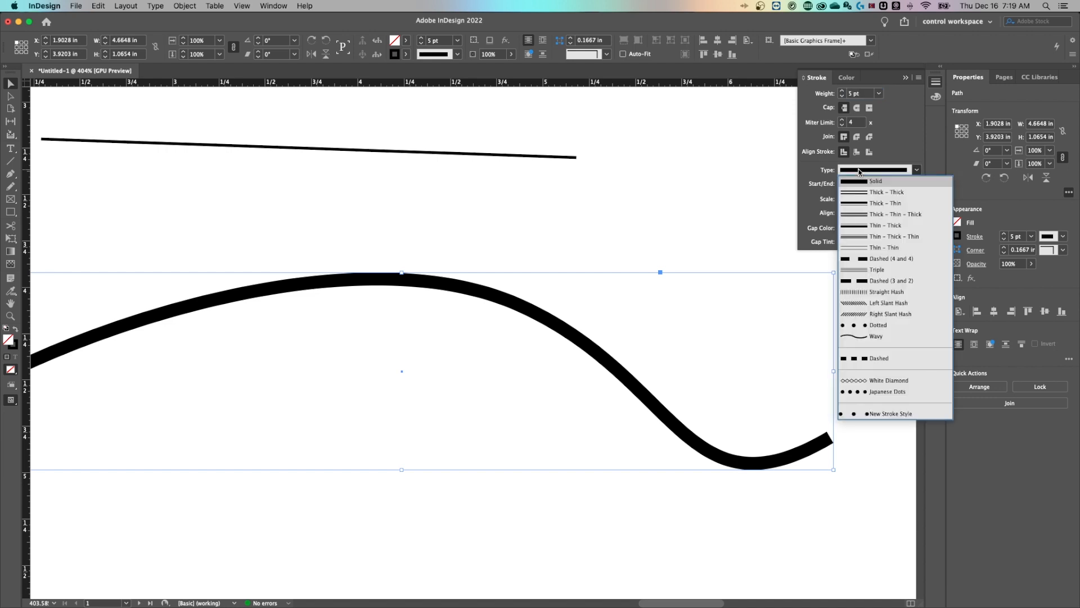
mouse_move(884, 291)
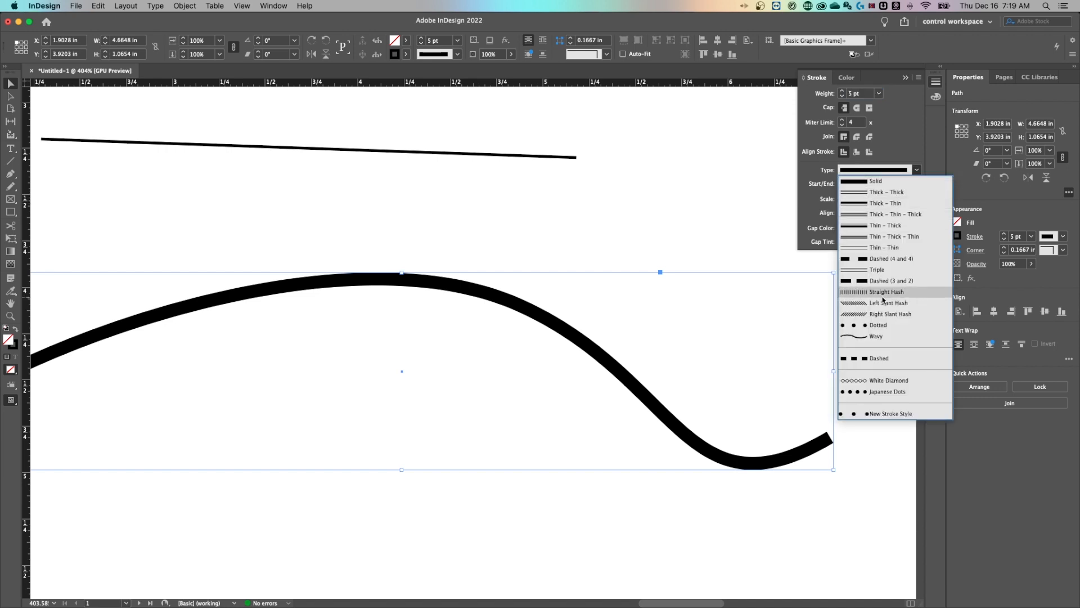
mouse_move(904, 296)
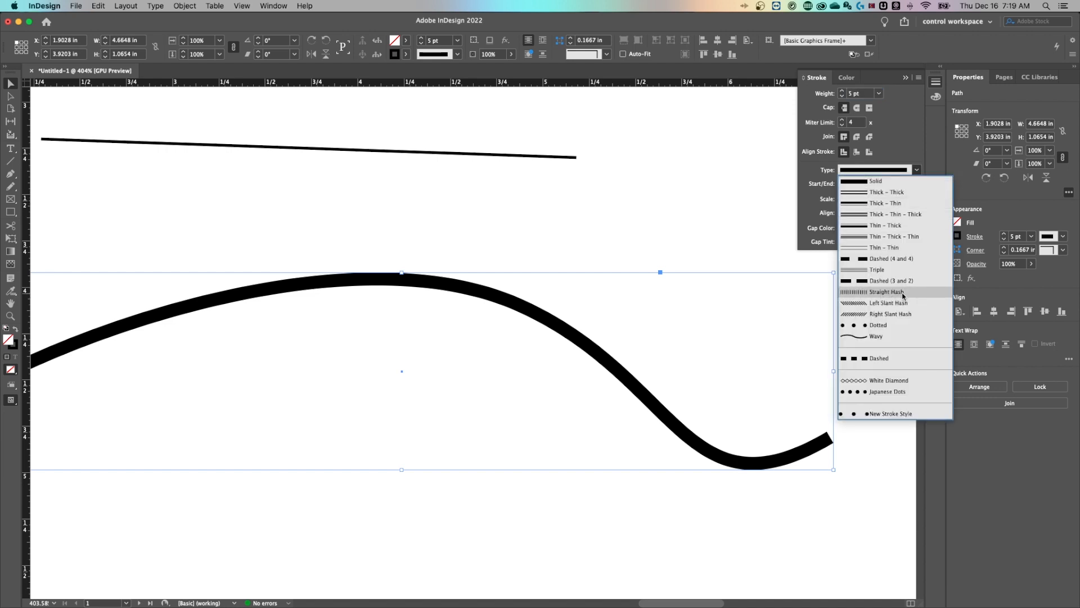
mouse_move(890, 336)
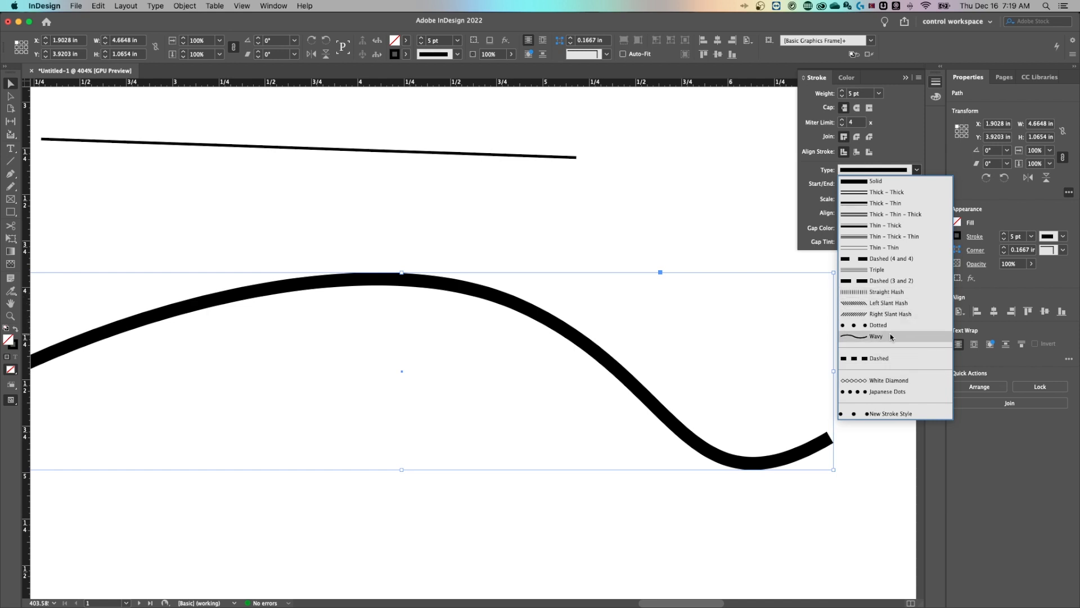
left_click(878, 324)
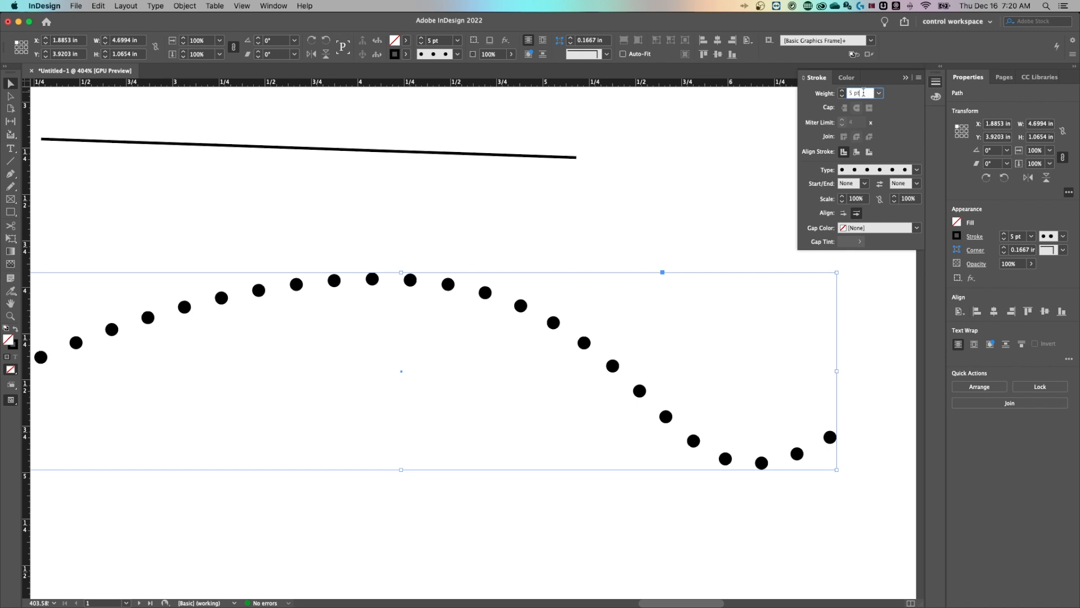
left_click(841, 95)
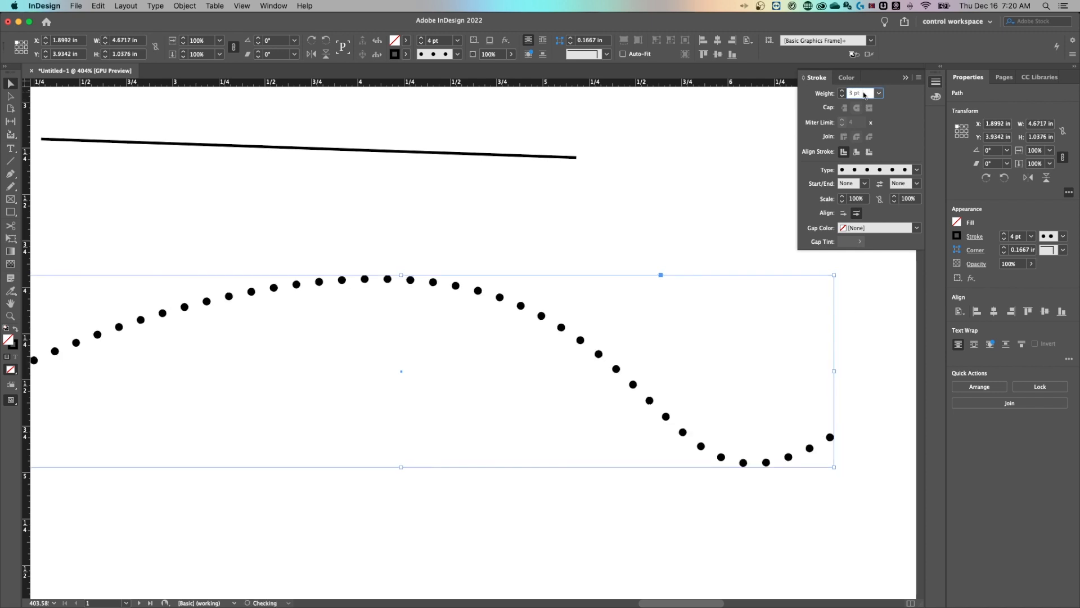
left_click(842, 93)
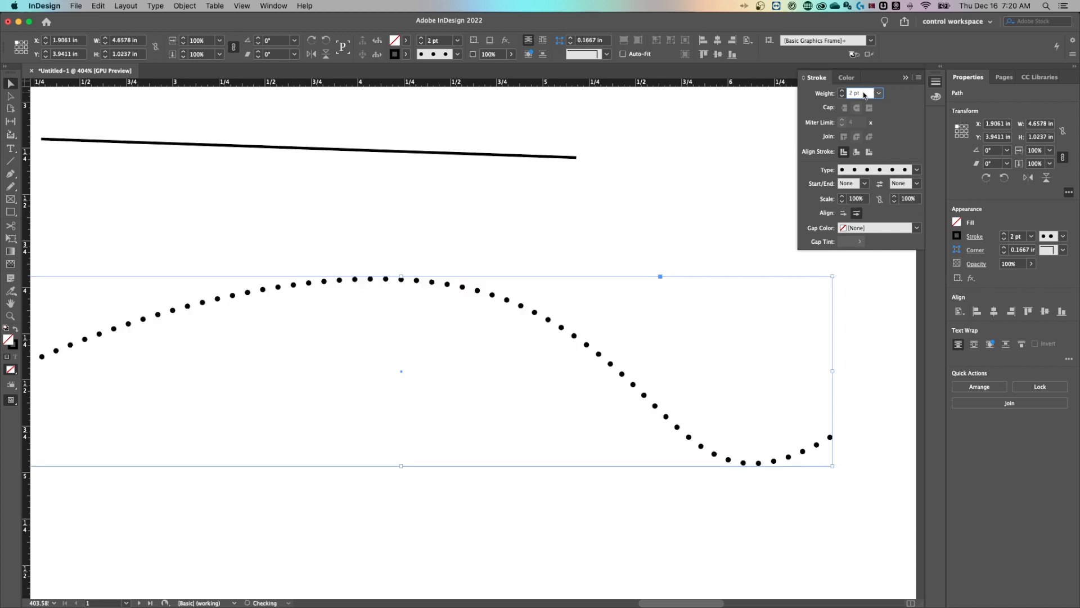
left_click(856, 92)
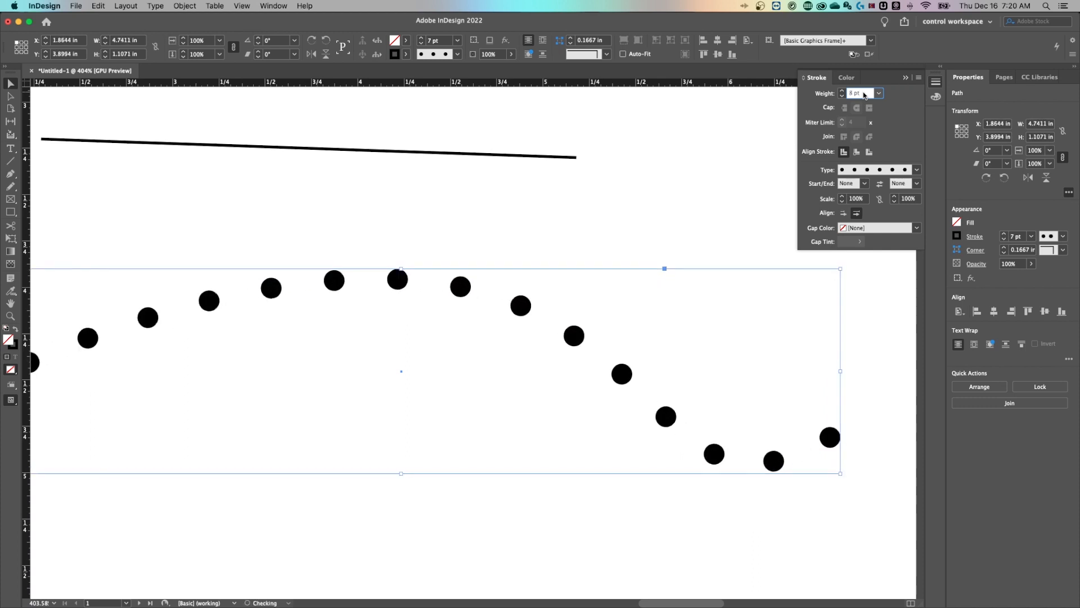
left_click(842, 91)
type("3")
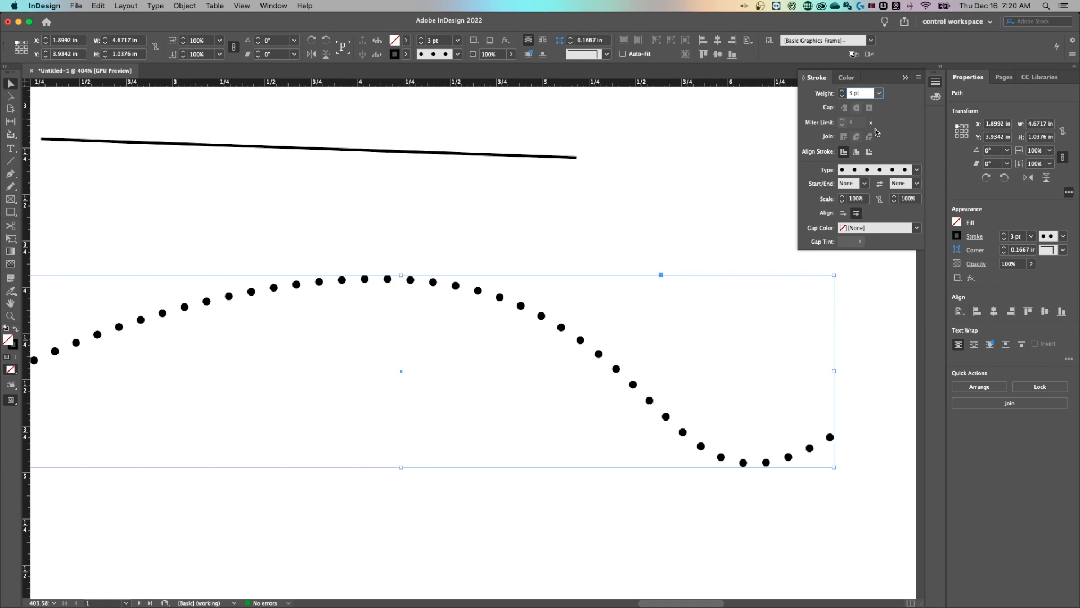
mouse_move(919, 81)
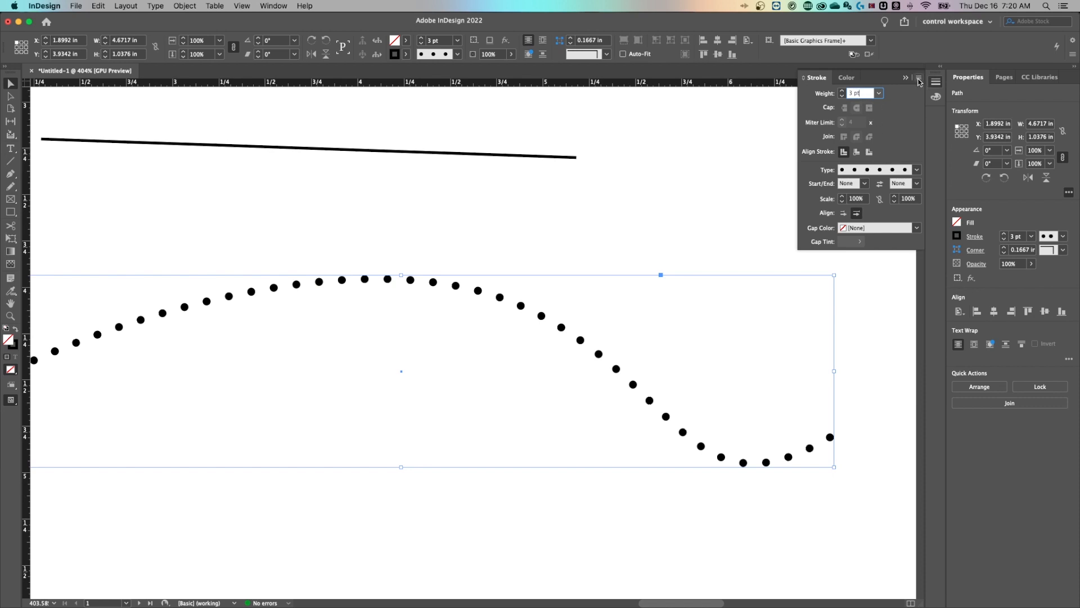
Step: Create the dotted stroke style 'New Stroke Style copy' with a 10 pt pattern length
left_click(918, 77)
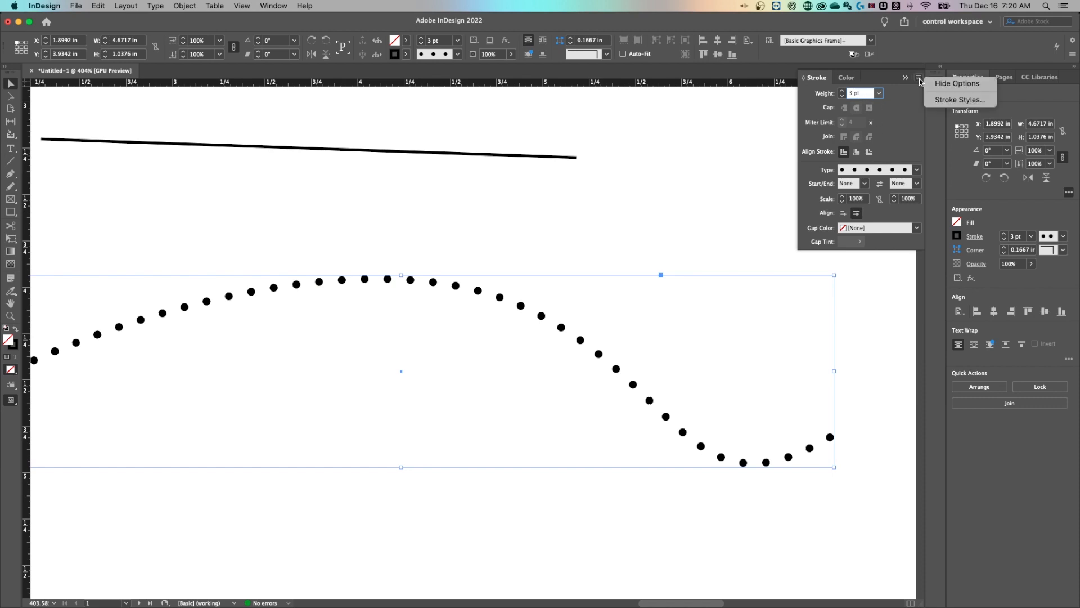
left_click(959, 99)
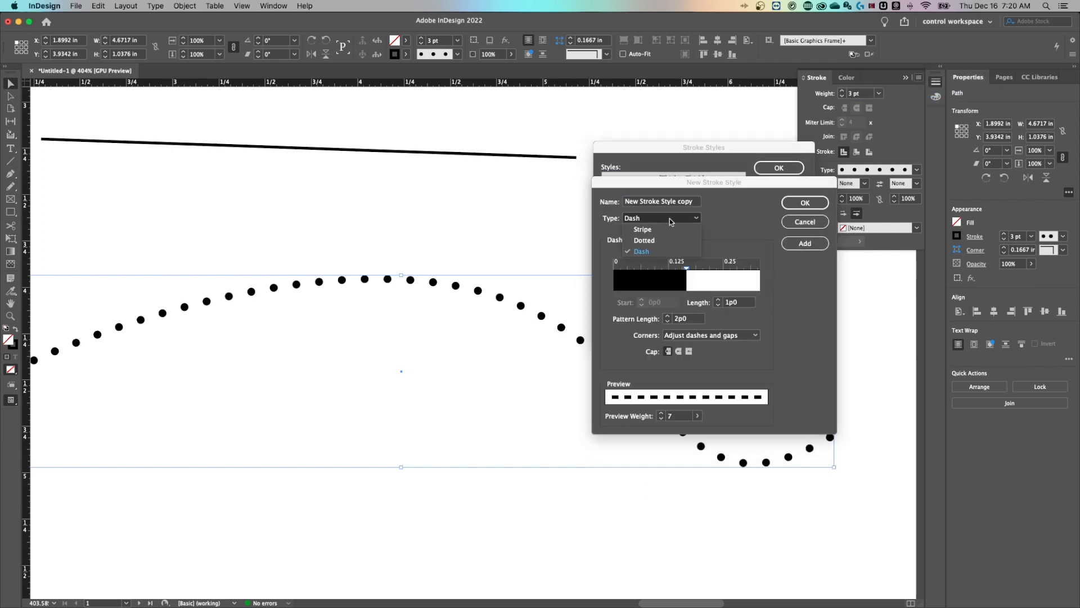
mouse_move(668, 239)
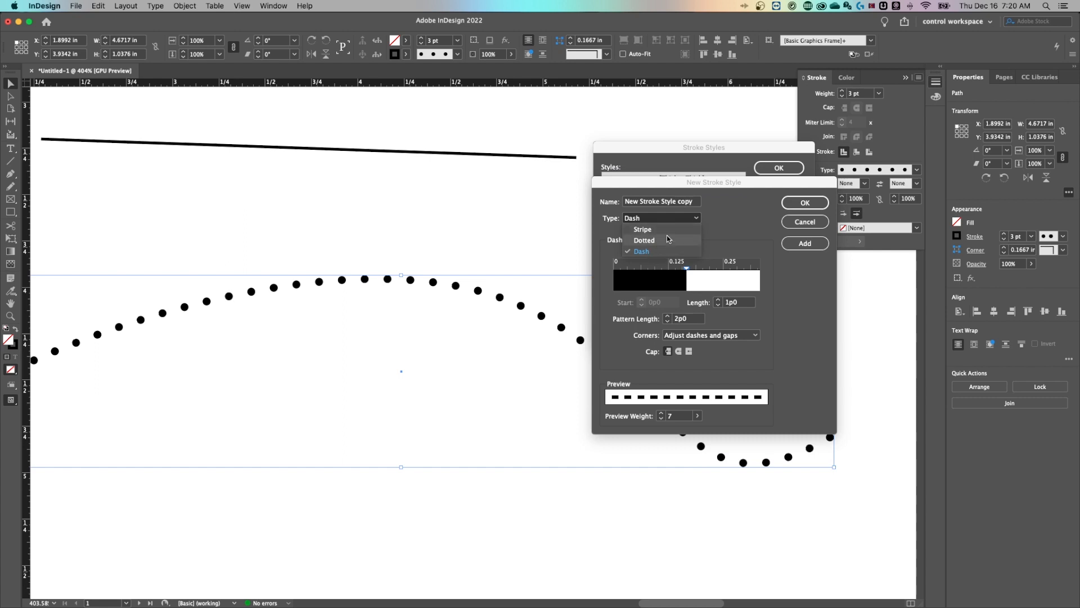
left_click(645, 239)
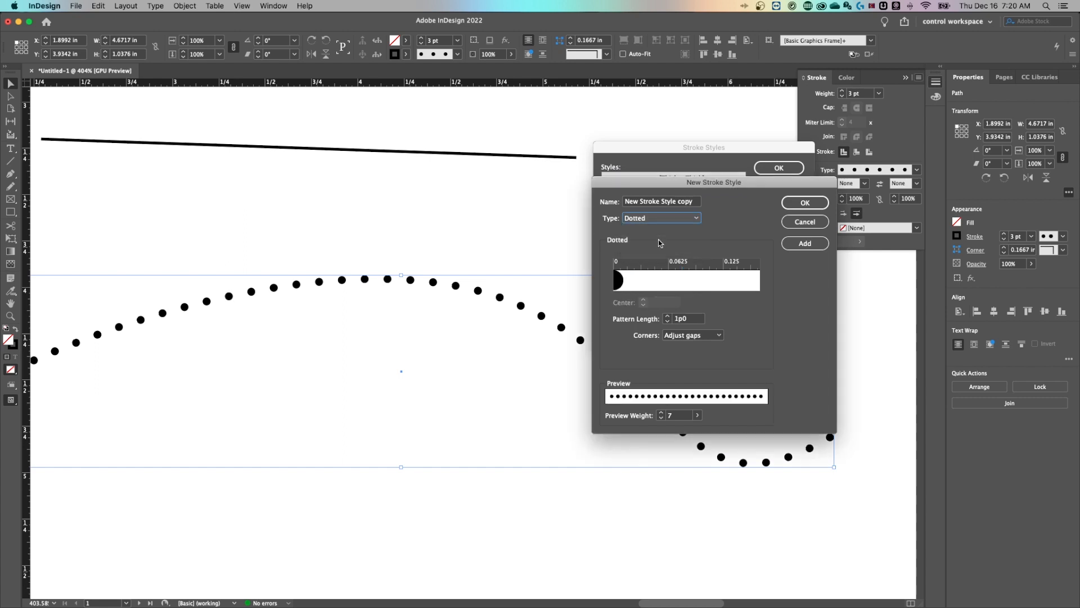
mouse_move(473, 291)
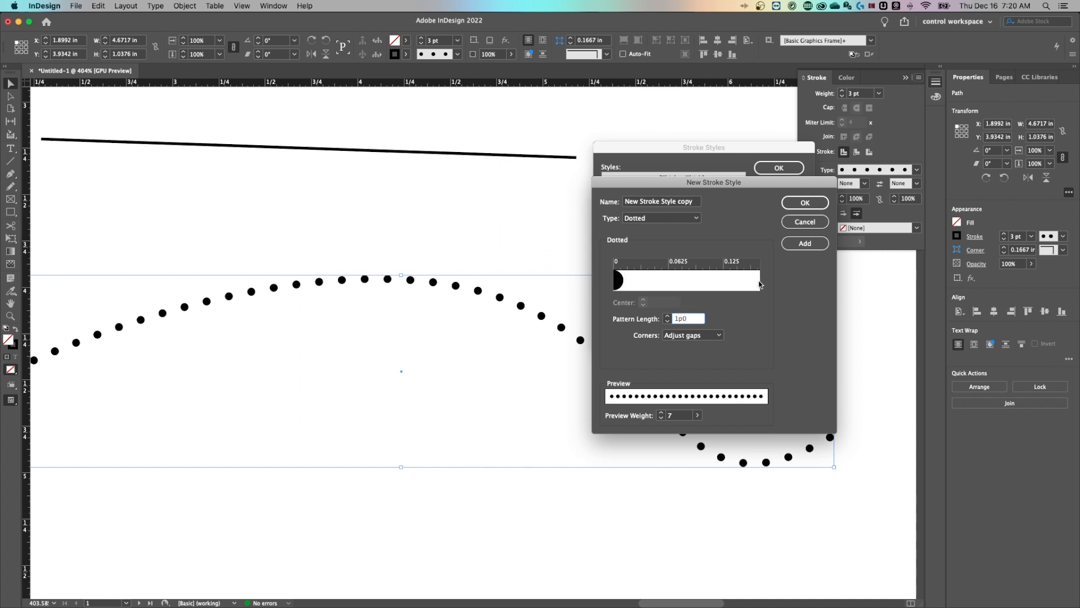
mouse_move(696, 263)
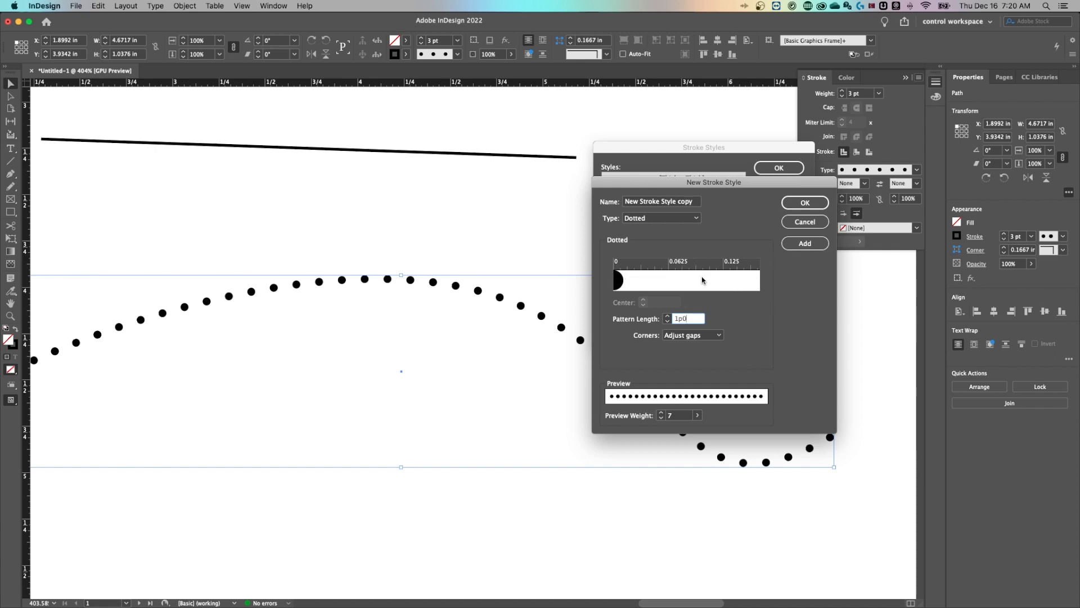
mouse_move(734, 268)
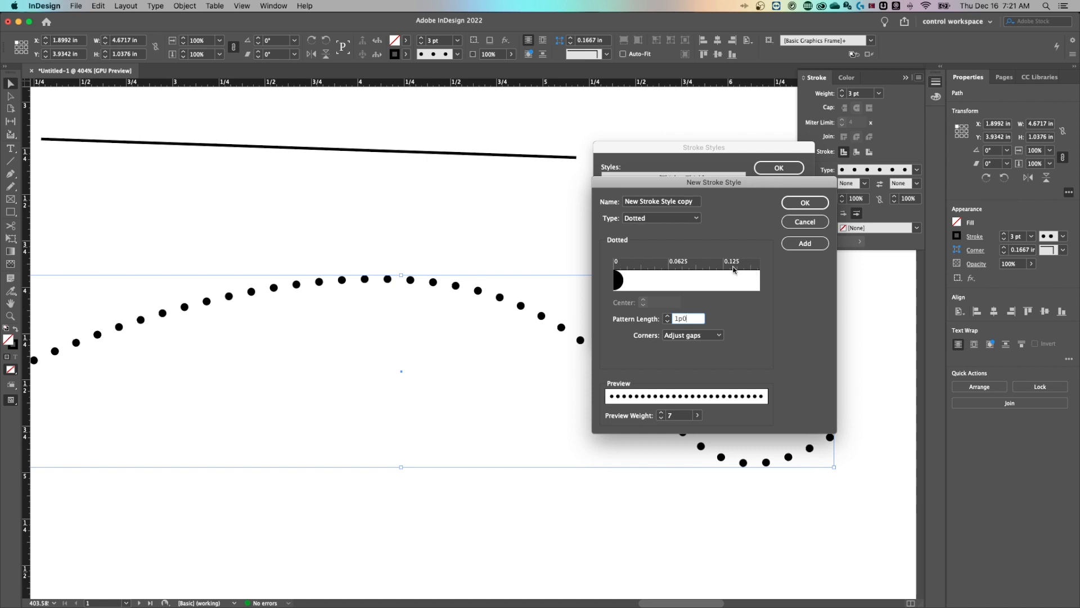
mouse_move(659, 285)
type("0")
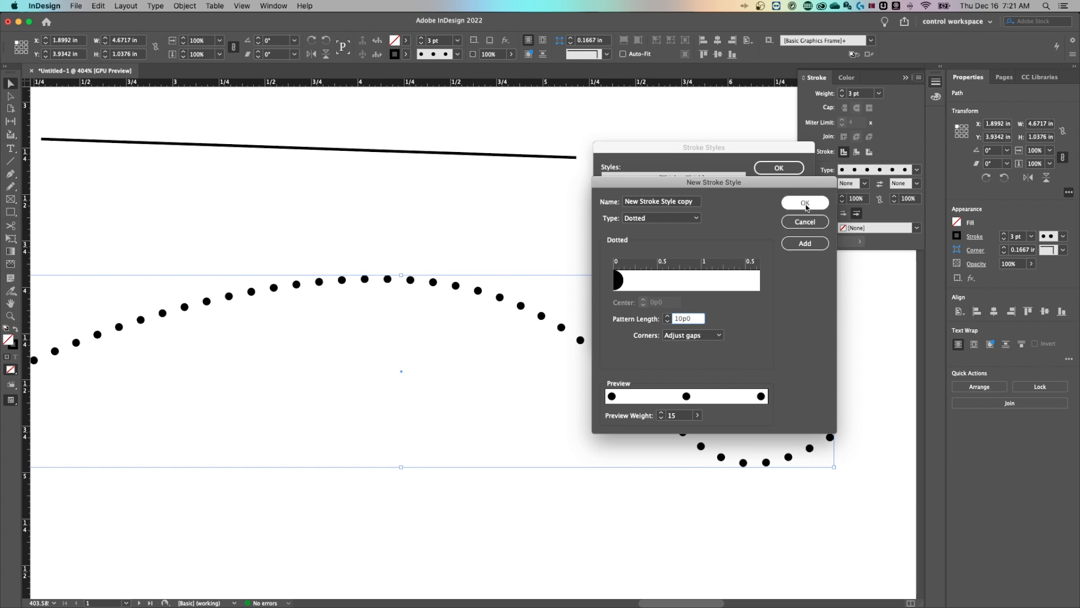
left_click(804, 202)
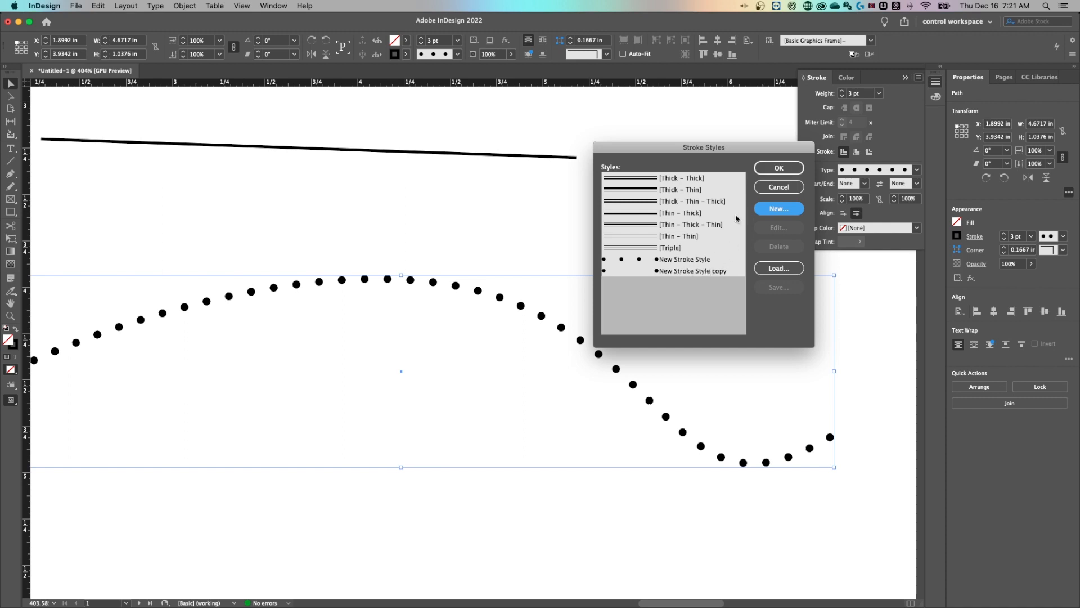
Step: Apply the custom dotted stroke style to the curve at a 17 pt weight
left_click(915, 170)
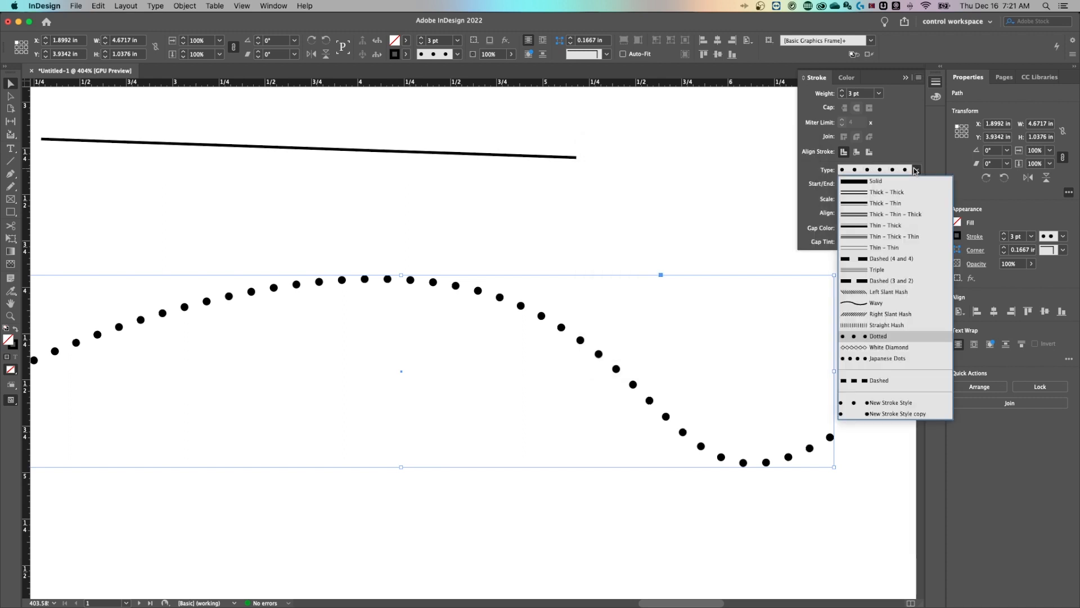
mouse_move(888, 413)
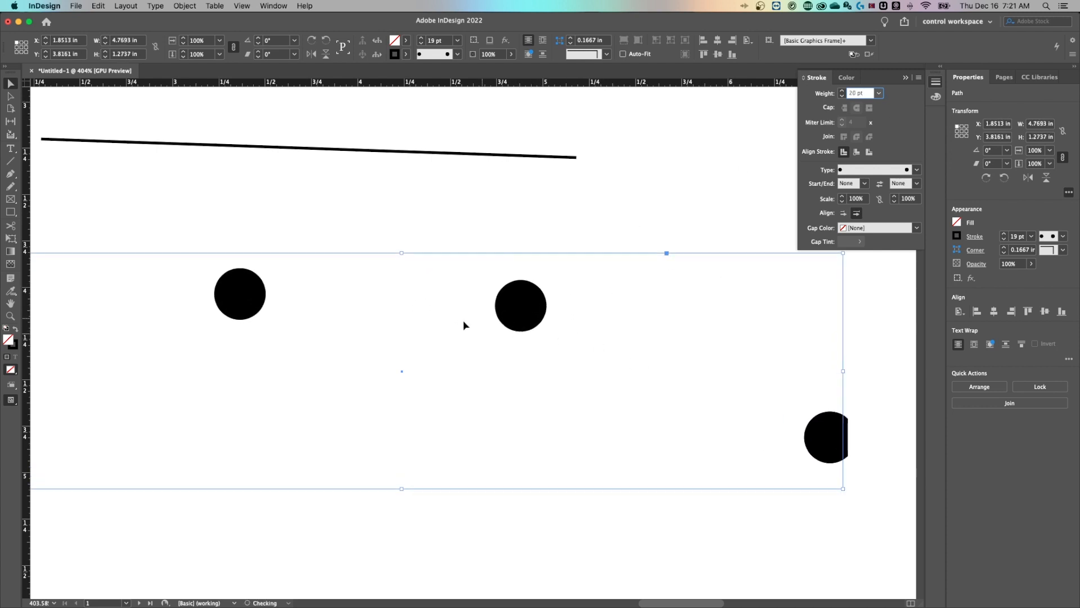
left_click(917, 169)
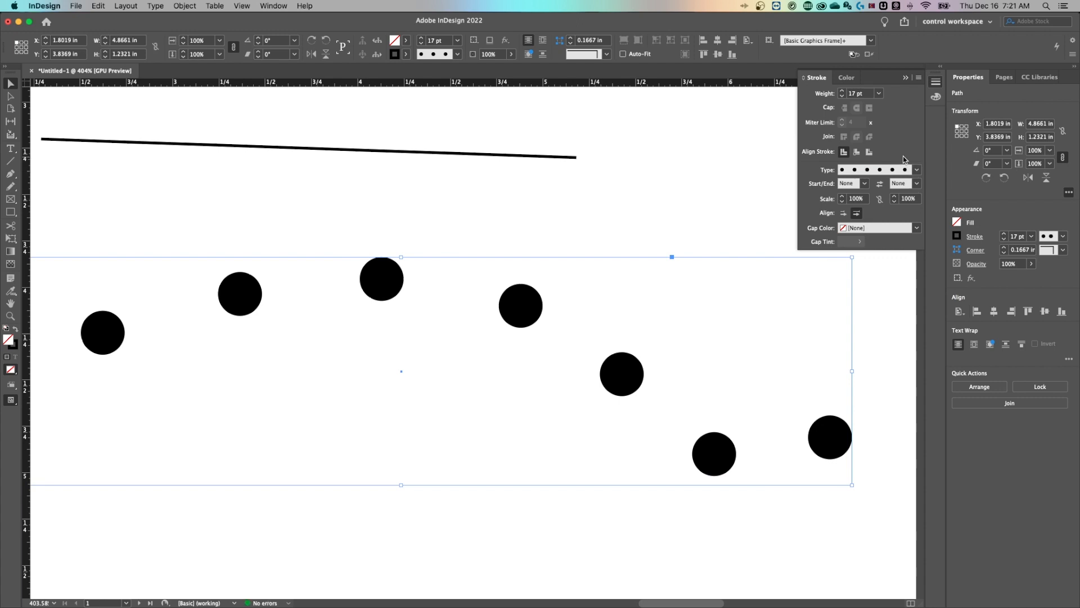
left_click(916, 169)
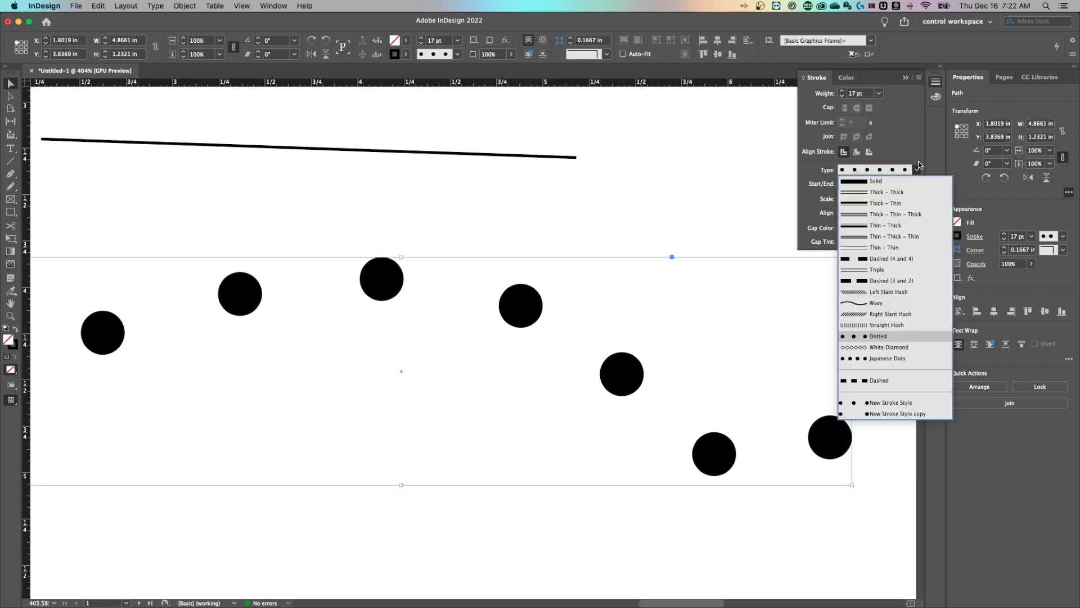
left_click(918, 77)
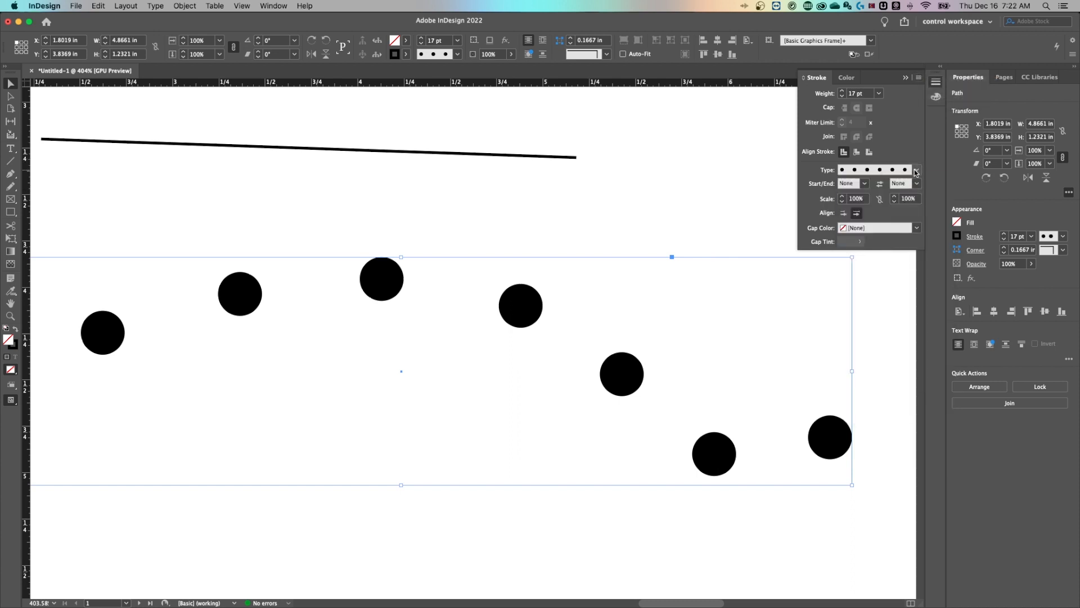
Step: Switch the curve to a Dashed stroke and lower its weight to 6 pt
left_click(916, 170)
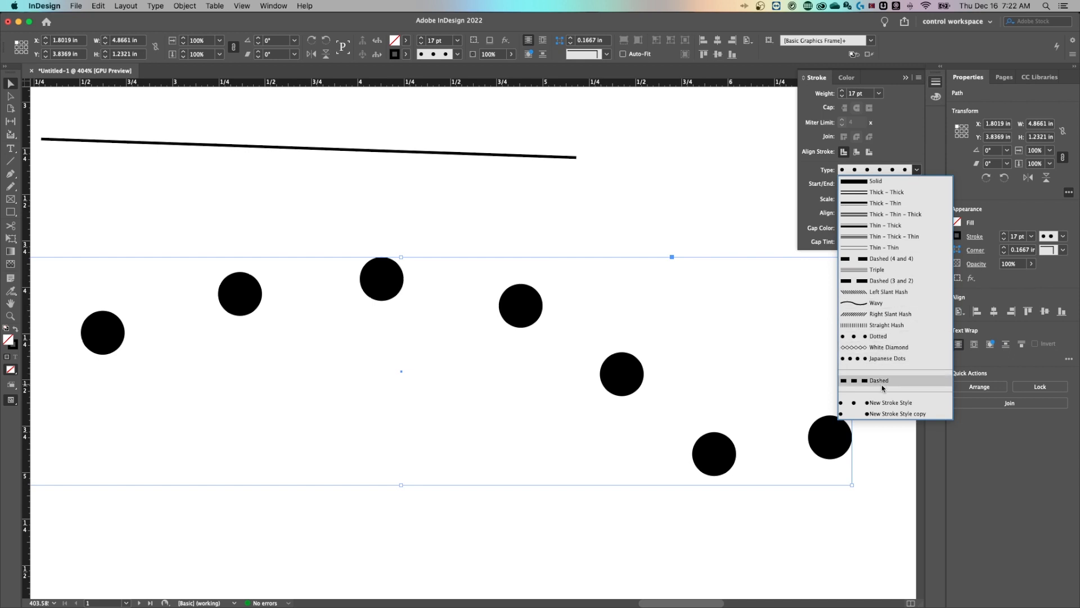
left_click(878, 380)
type("14")
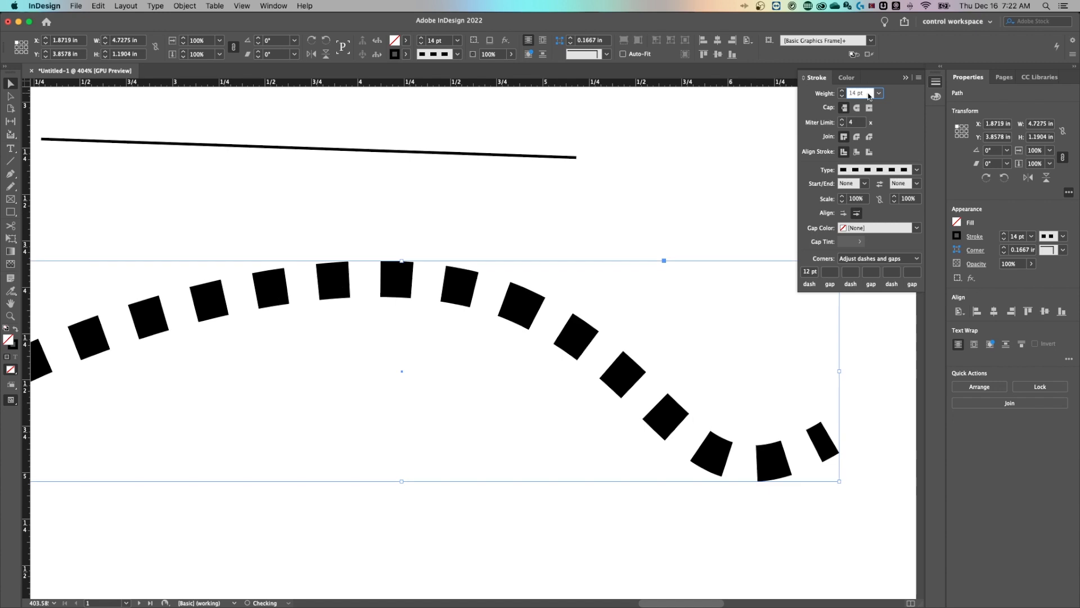
left_click(841, 95)
type("6")
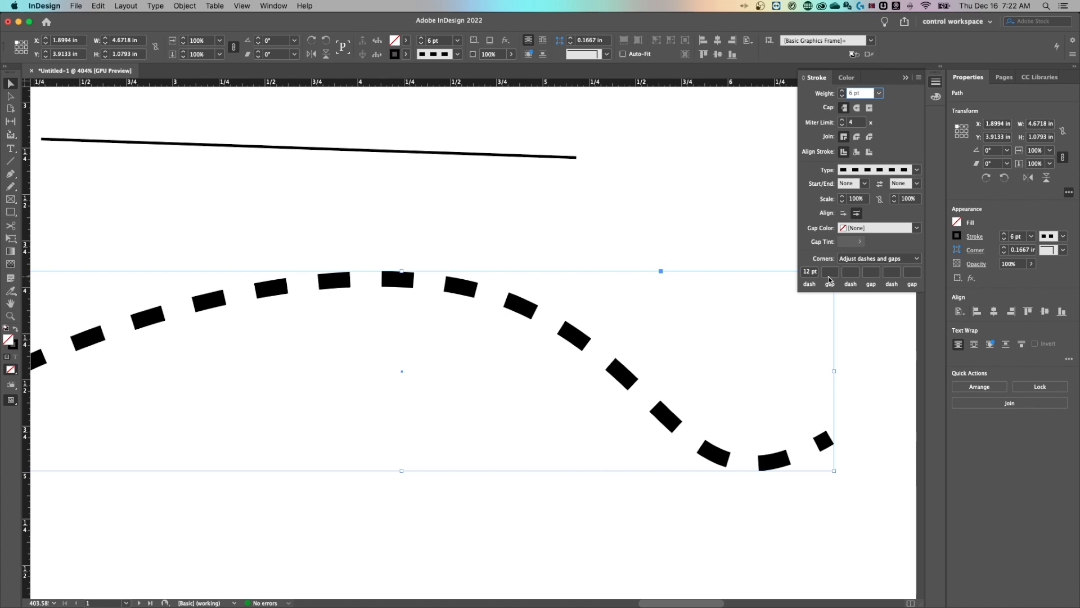
mouse_move(892, 279)
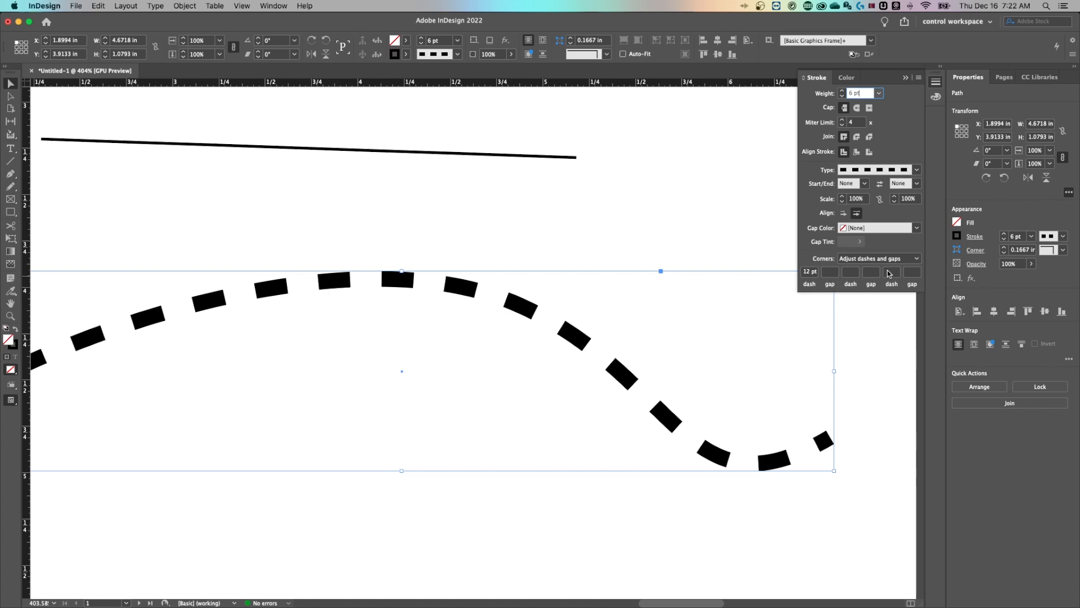
mouse_move(856, 108)
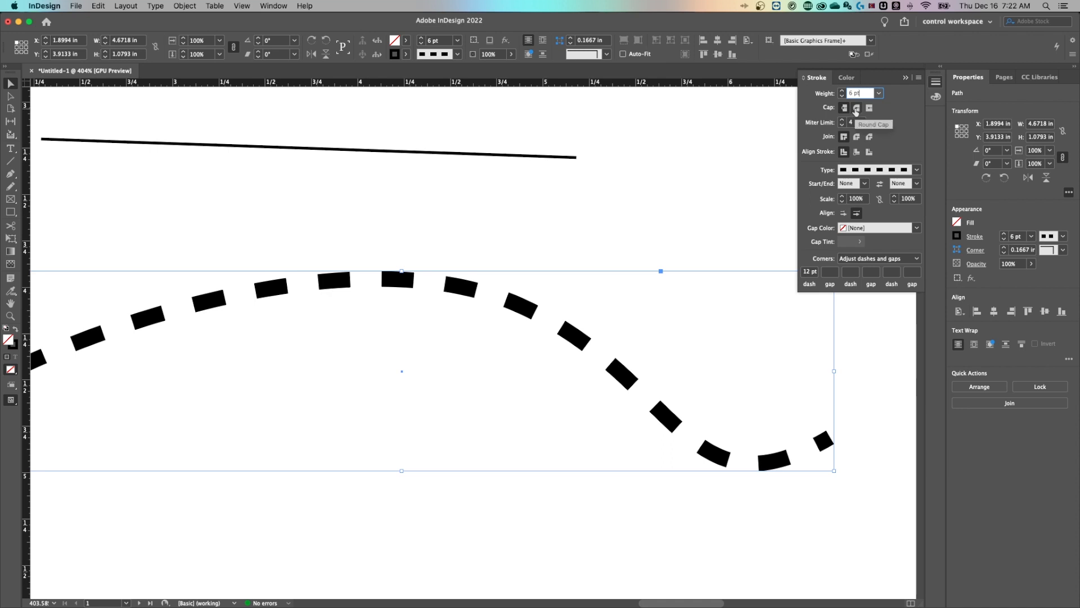
Step: Give the dashed curve round caps with 0 pt dashes and 19 pt gaps
left_click(856, 108)
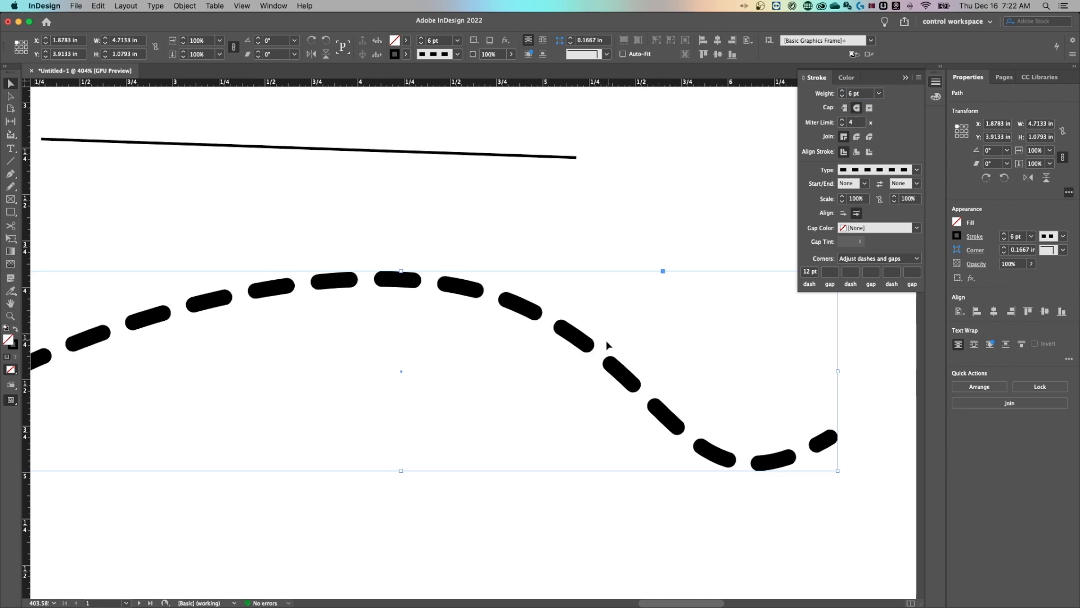
mouse_move(605, 351)
type("19")
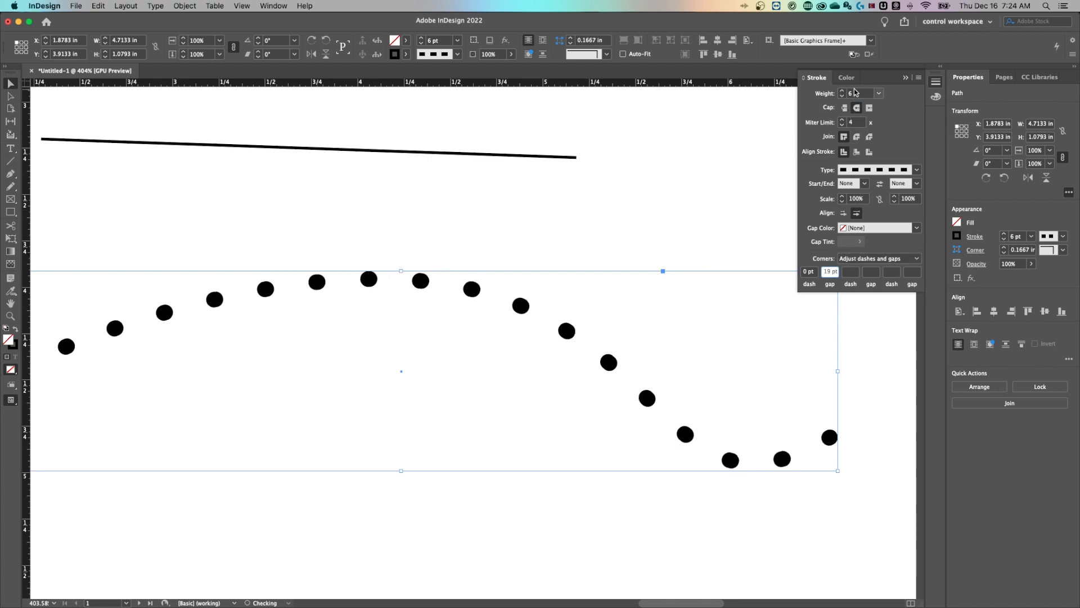
left_click(841, 90)
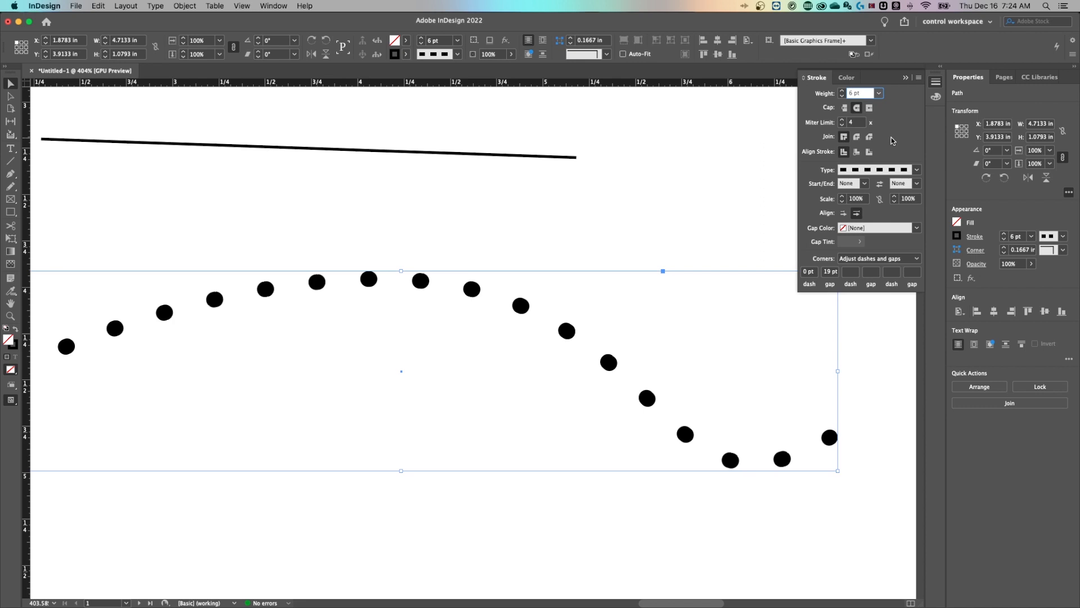
left_click(916, 170)
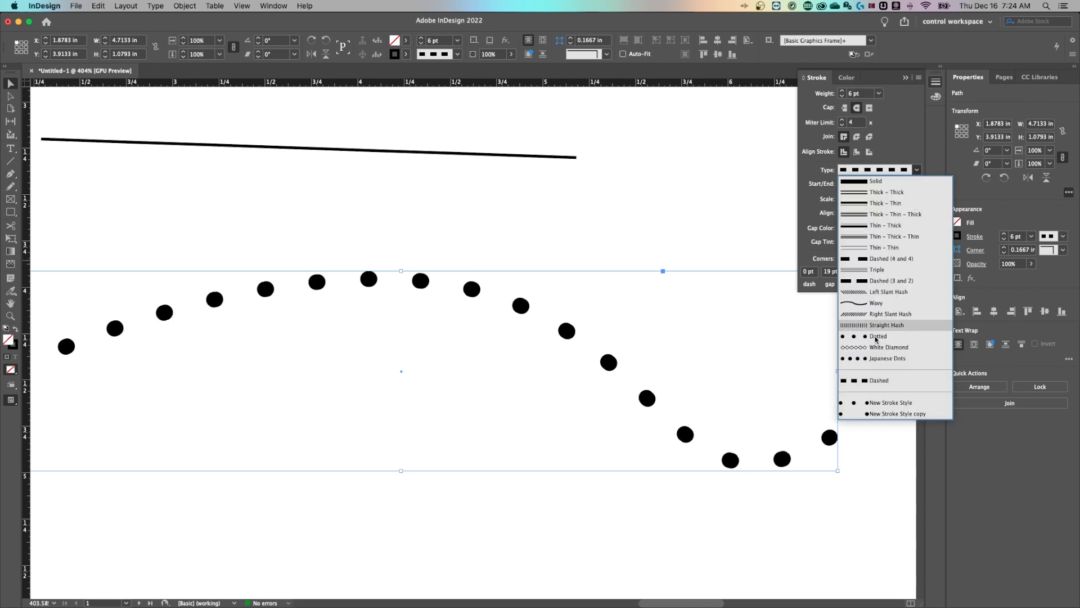
mouse_move(900, 144)
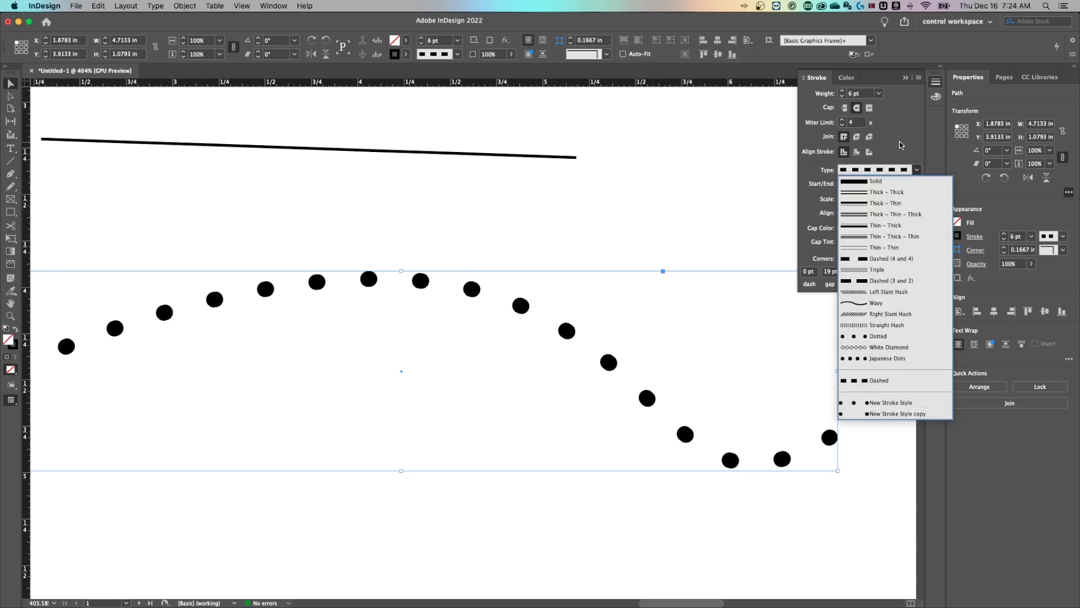
left_click(918, 77)
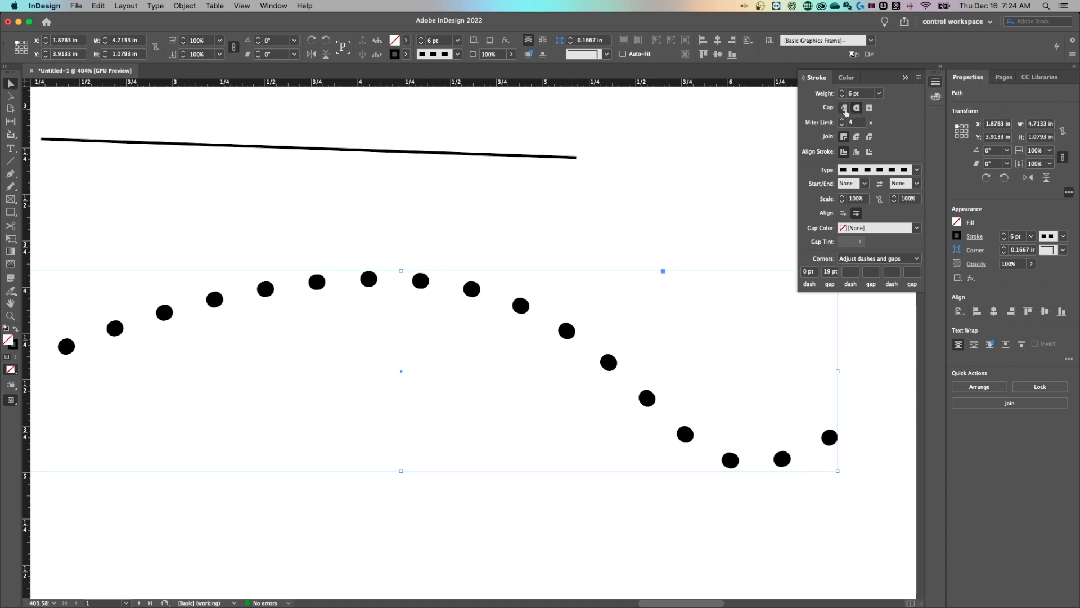
Step: Switch the curve to butt caps with 6 pt dashes, 13 pt gaps and 3 pt weight
left_click(843, 108)
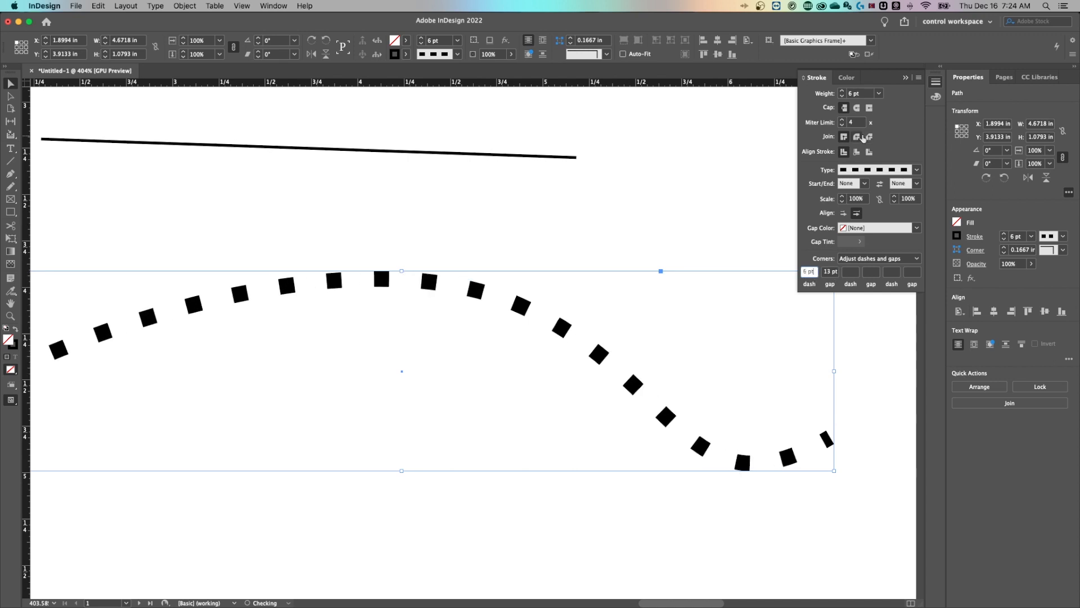
left_click(857, 93)
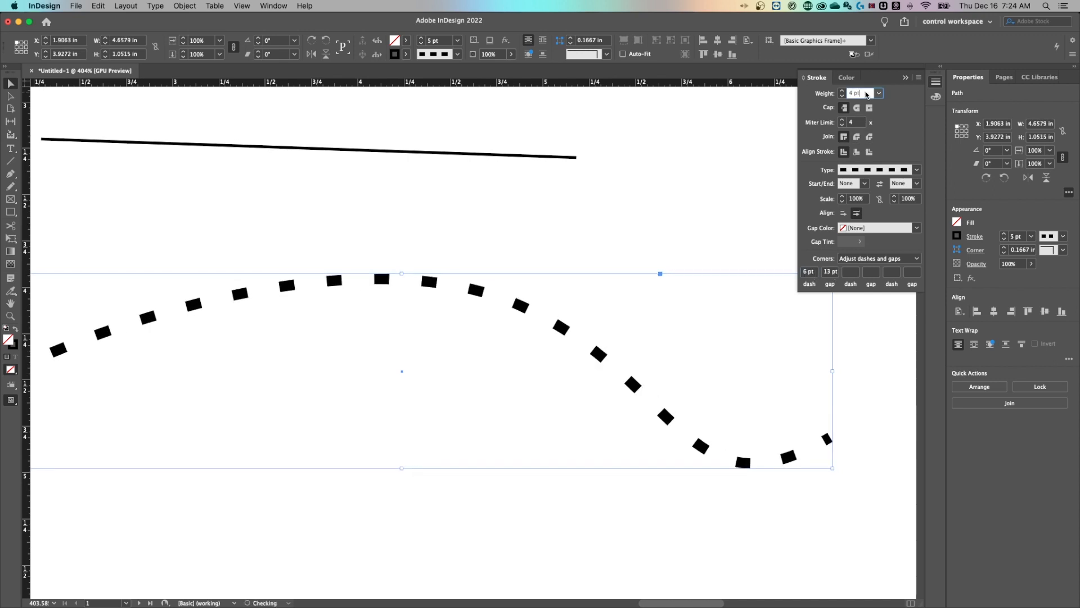
left_click(841, 95)
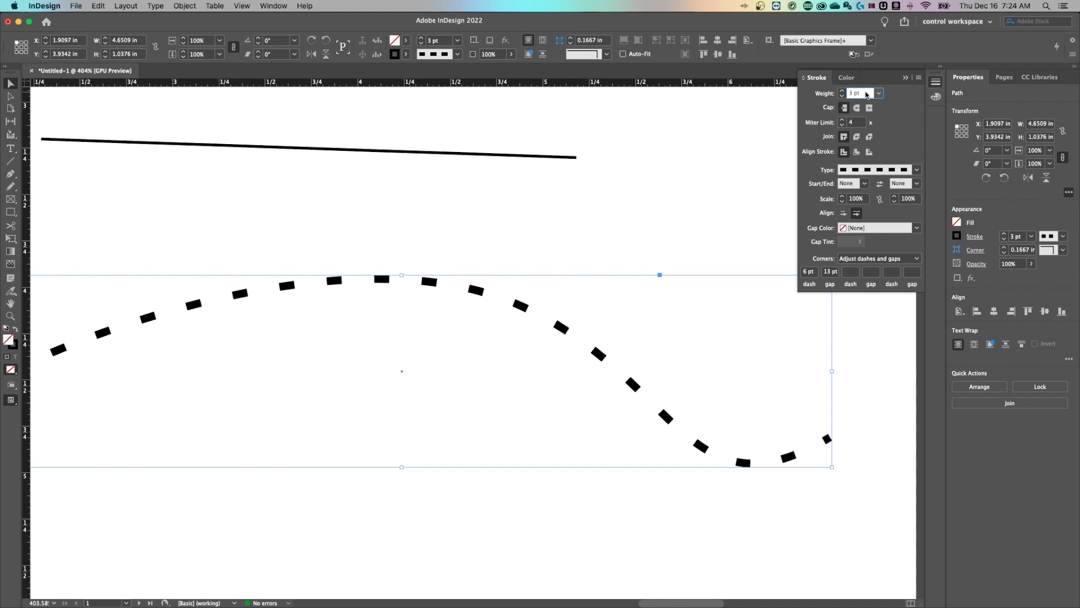